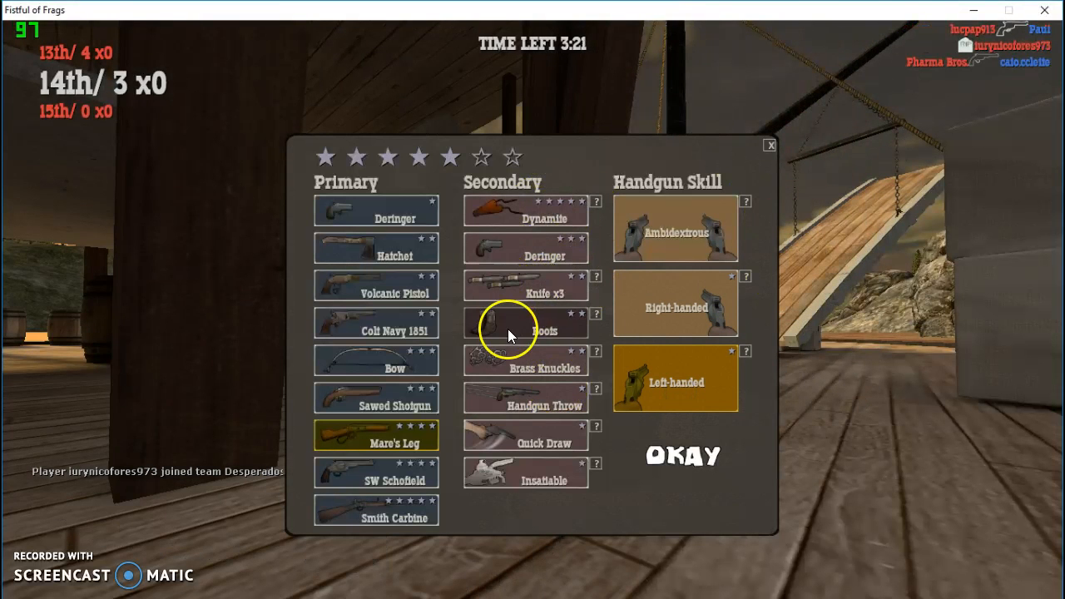
- Add Boots as the secondary and confirm the Mare's Leg, left-handed loadout to spawn
{"action": "left_click", "coordinate": [525, 323]}
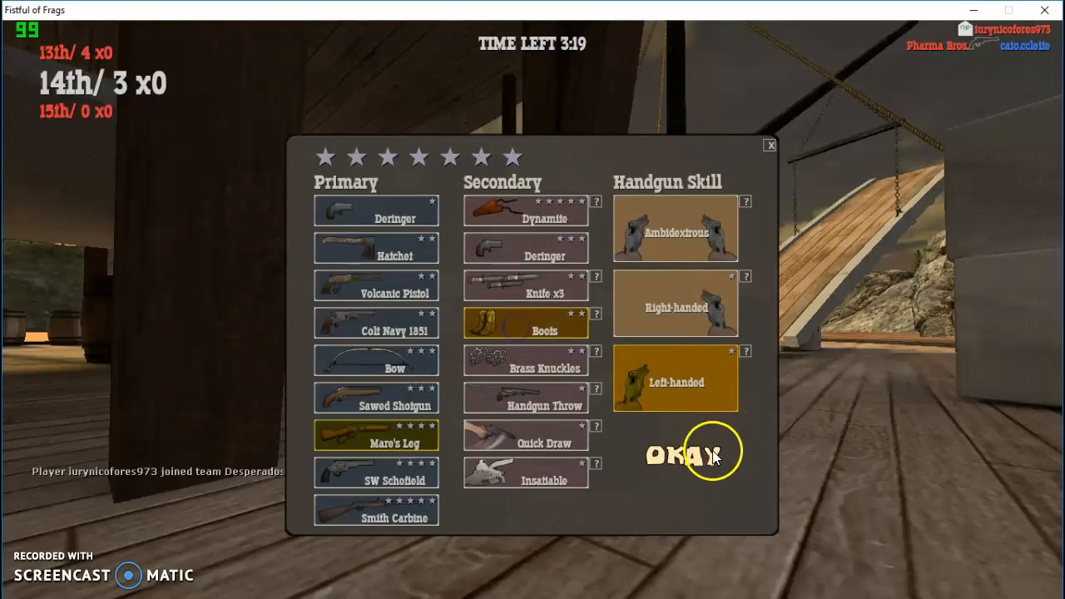
{"action": "left_click", "coordinate": [682, 455]}
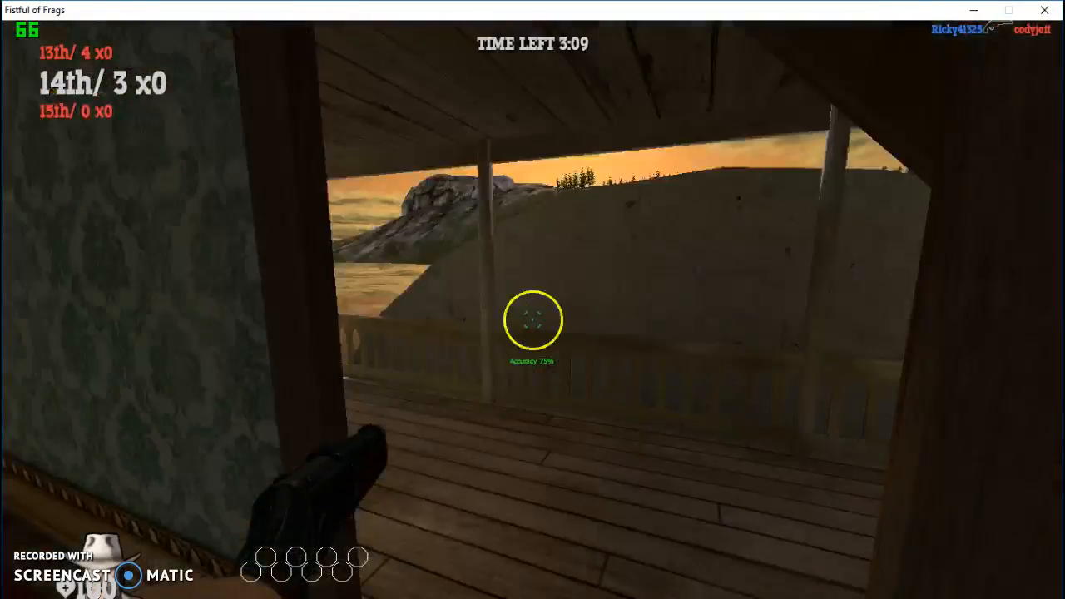
{"action": "mouse_move", "coordinate": [533, 333]}
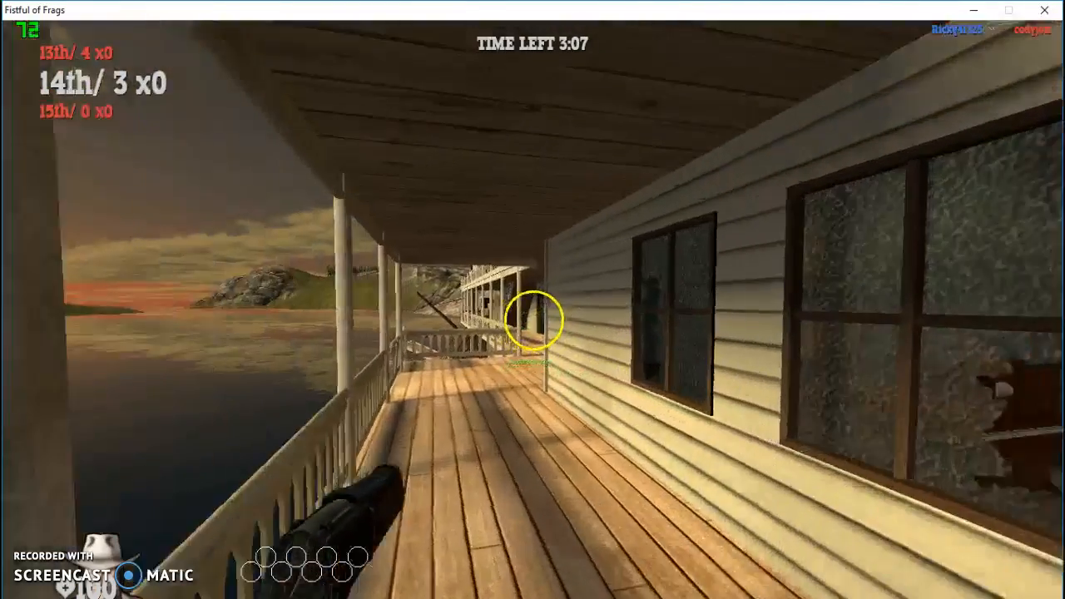
{"action": "mouse_move", "coordinate": [416, 300]}
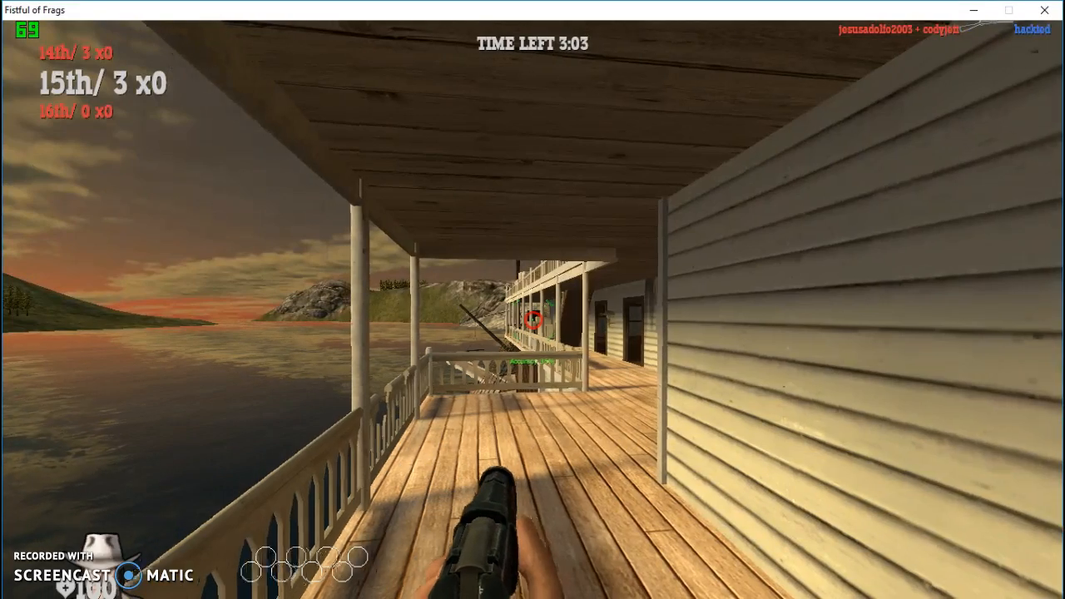
{"action": "mouse_move", "coordinate": [532, 300]}
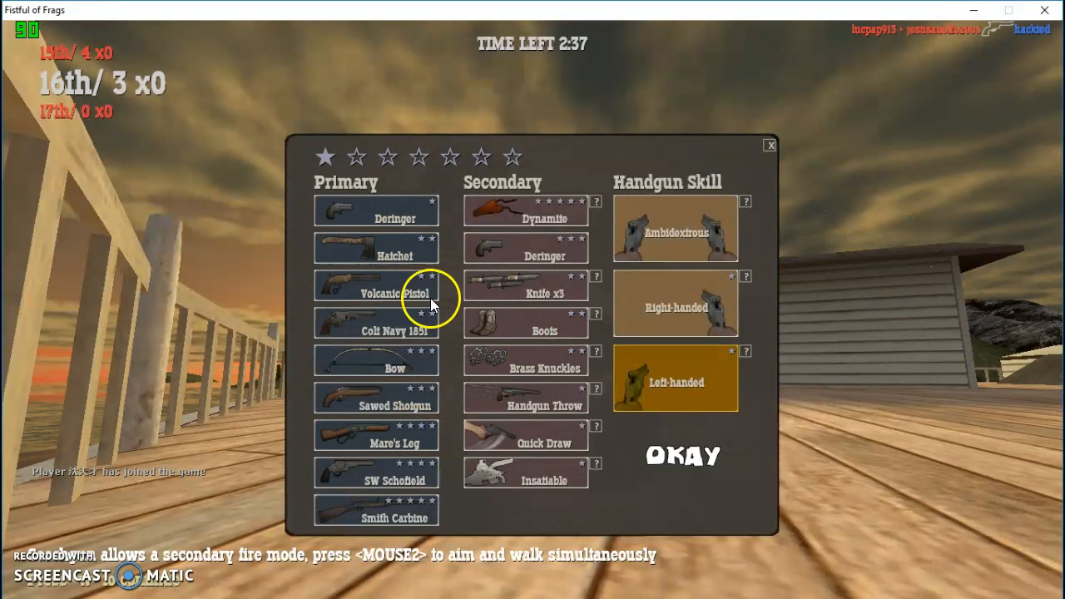
{"action": "mouse_move", "coordinate": [425, 404]}
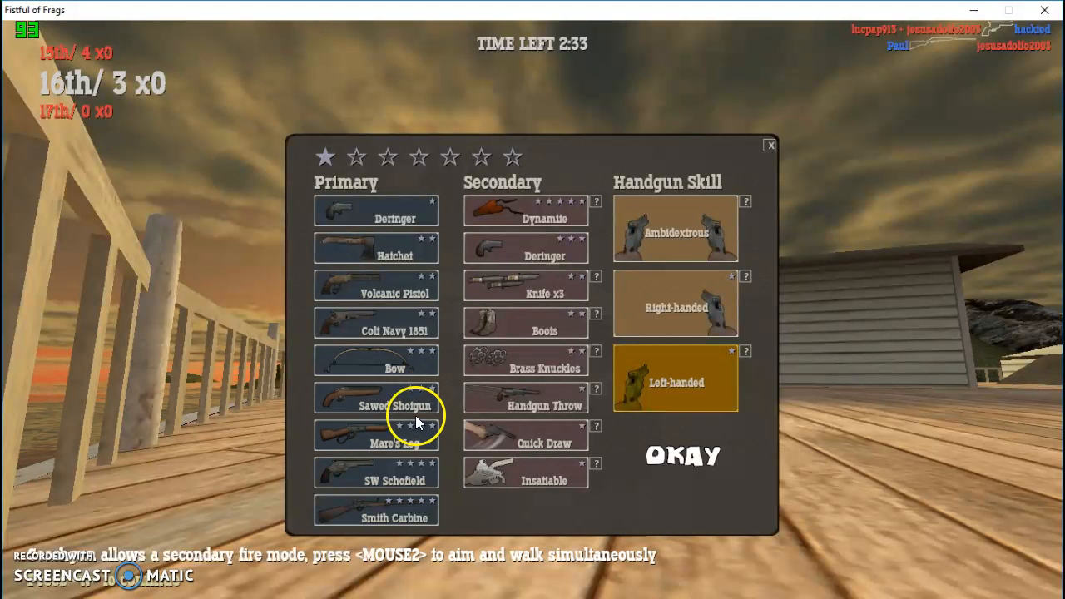
- Choose Sawed Shotgun with ambidextrous handgun skill and confirm the knives loadout
{"action": "left_click", "coordinate": [375, 397]}
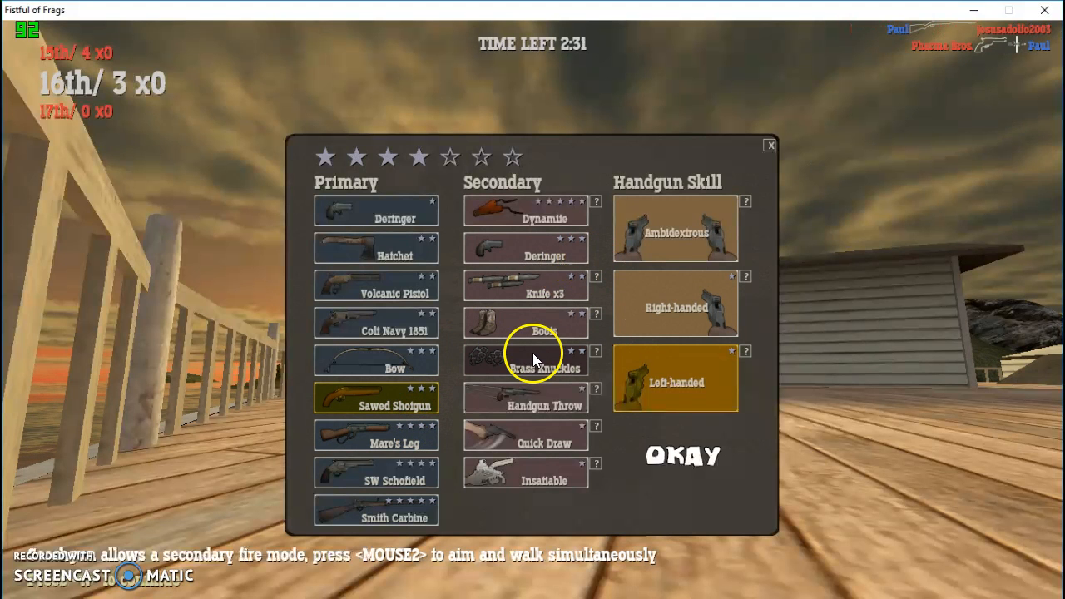
{"action": "mouse_move", "coordinate": [553, 291]}
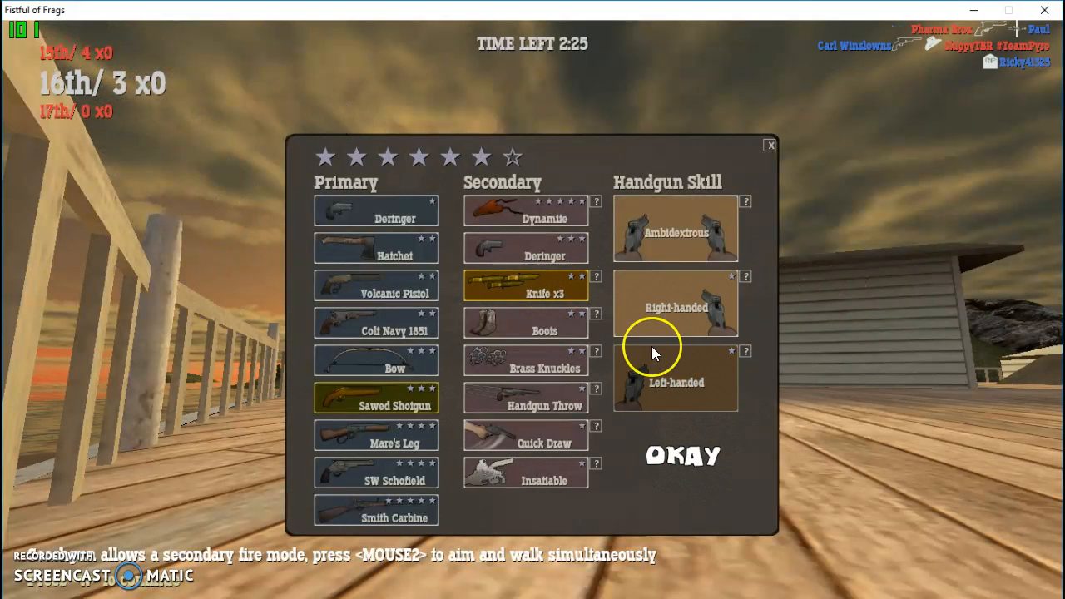
{"action": "left_click", "coordinate": [675, 231]}
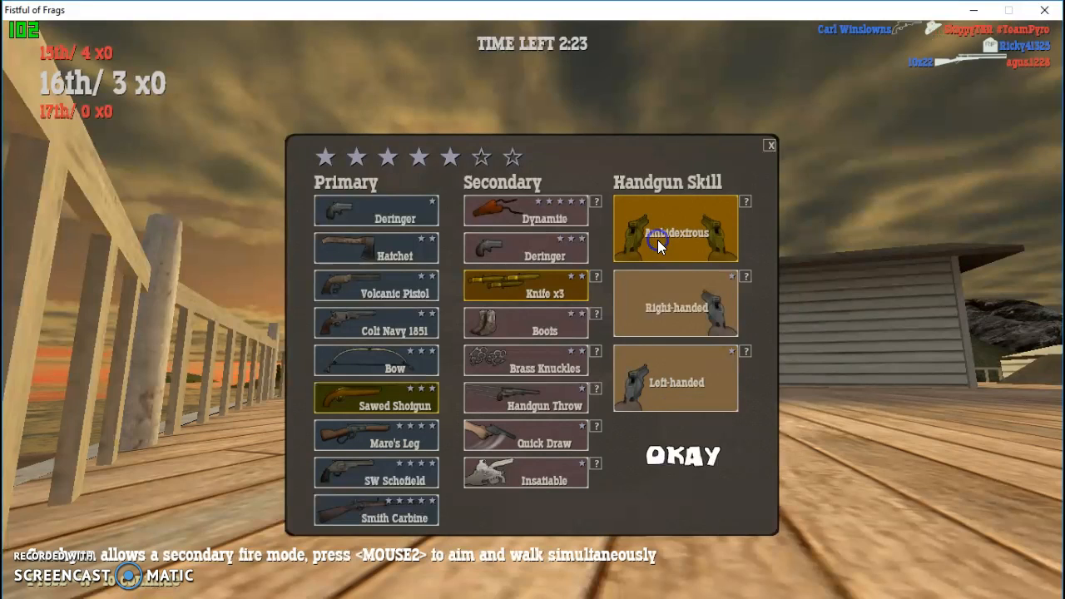
{"action": "left_click", "coordinate": [674, 304]}
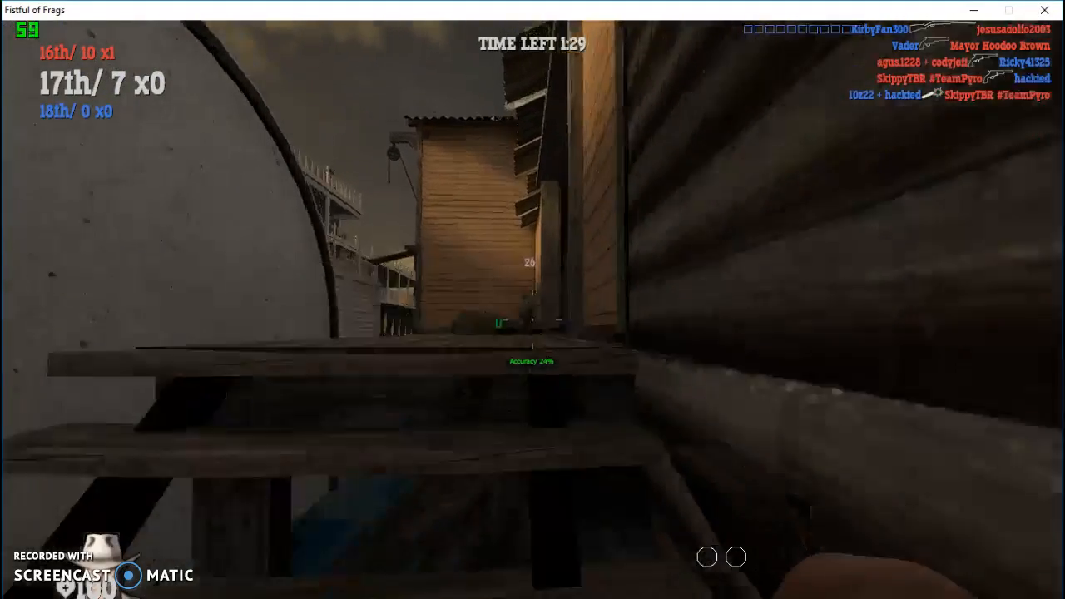
{"action": "mouse_move", "coordinate": [532, 320]}
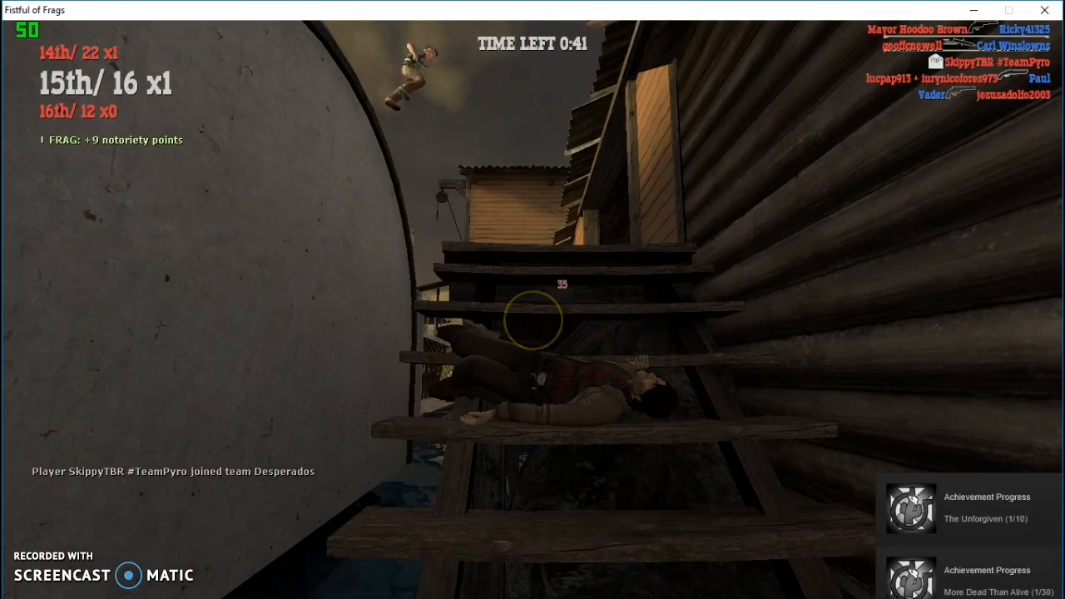
{"action": "mouse_move", "coordinate": [533, 319]}
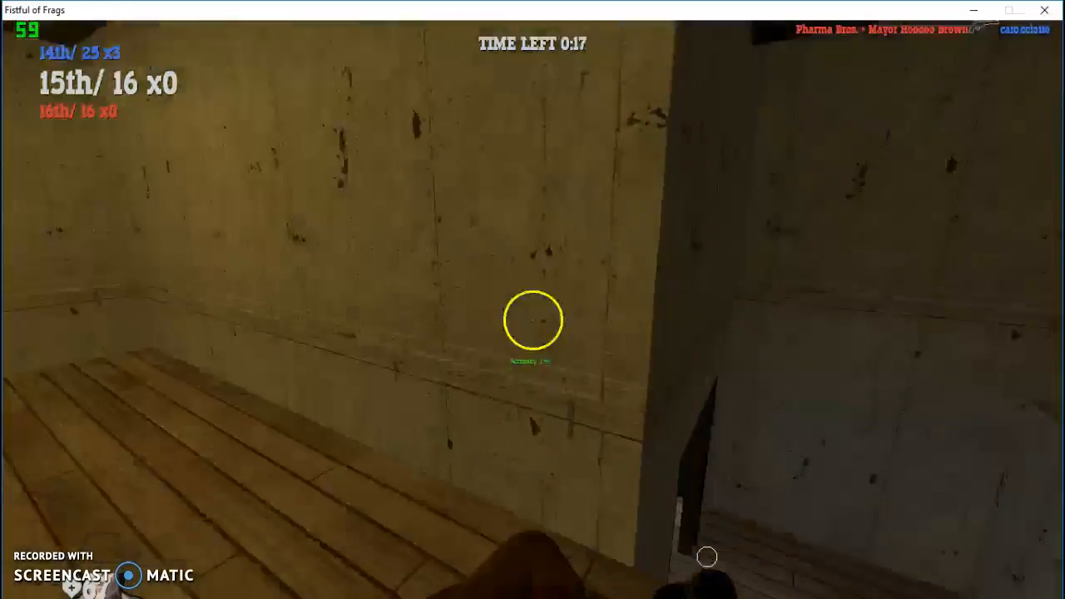
{"action": "mouse_move", "coordinate": [532, 333]}
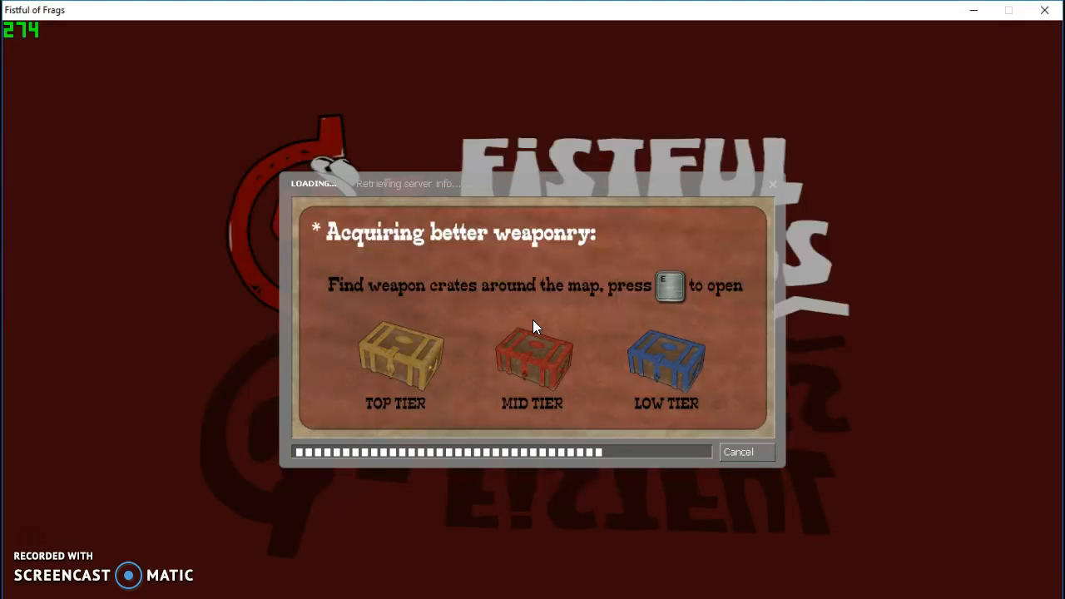
{"action": "mouse_move", "coordinate": [341, 243]}
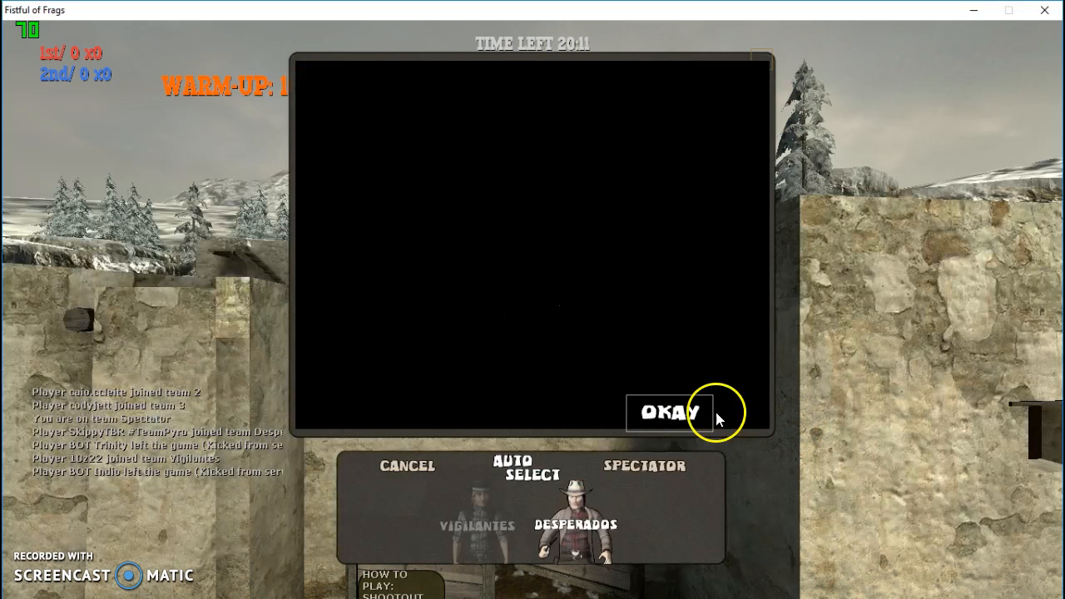
- Dismiss the snowy map's intro panel and confirm the shotgun-and-knives, right-handed loadout
{"action": "left_click", "coordinate": [477, 525]}
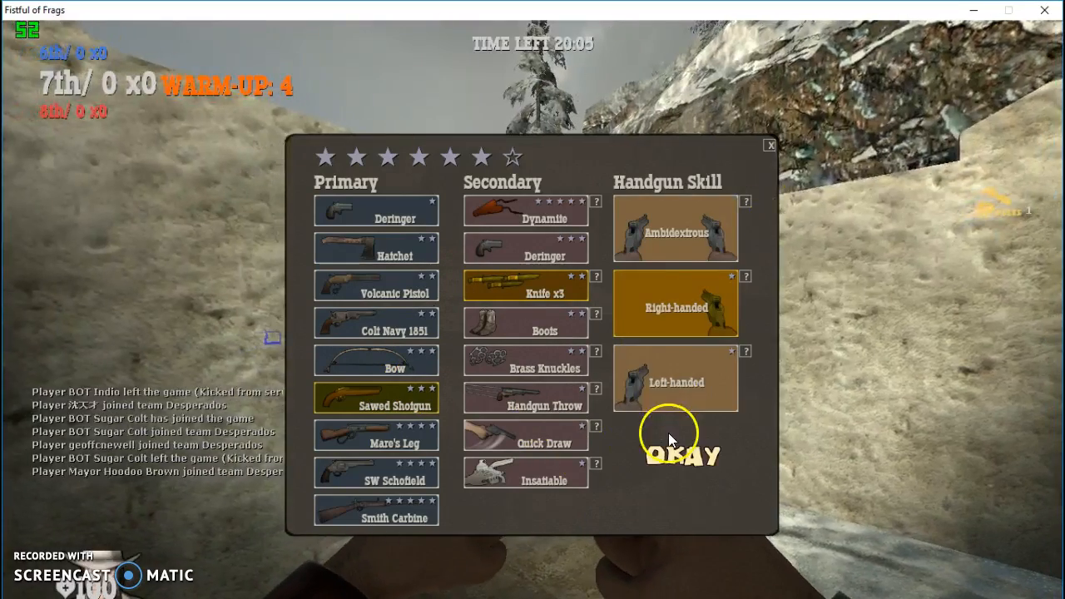
{"action": "left_click", "coordinate": [682, 456]}
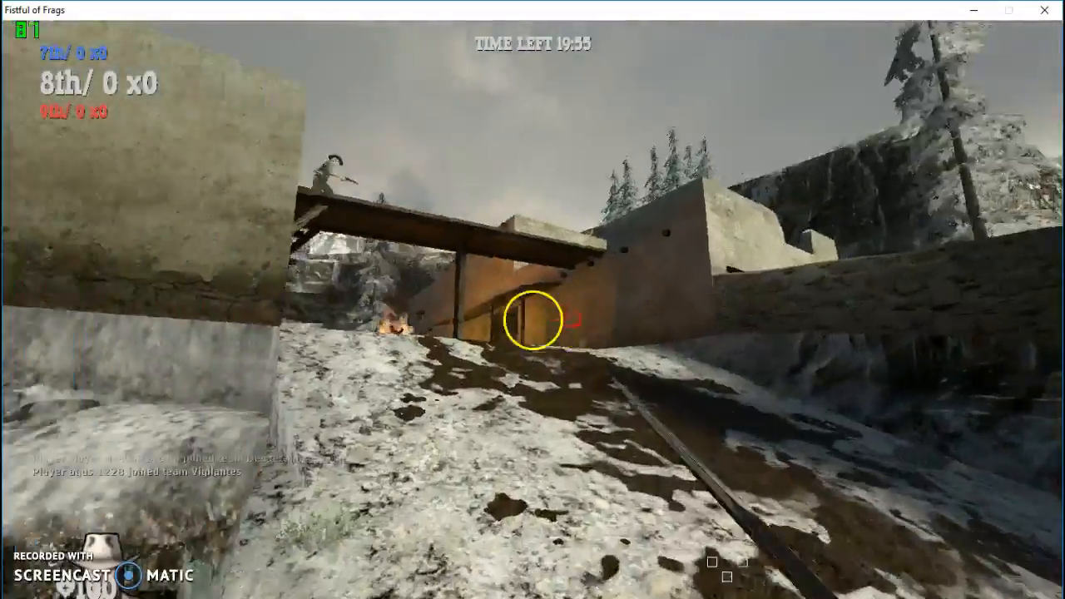
{"action": "mouse_move", "coordinate": [532, 311]}
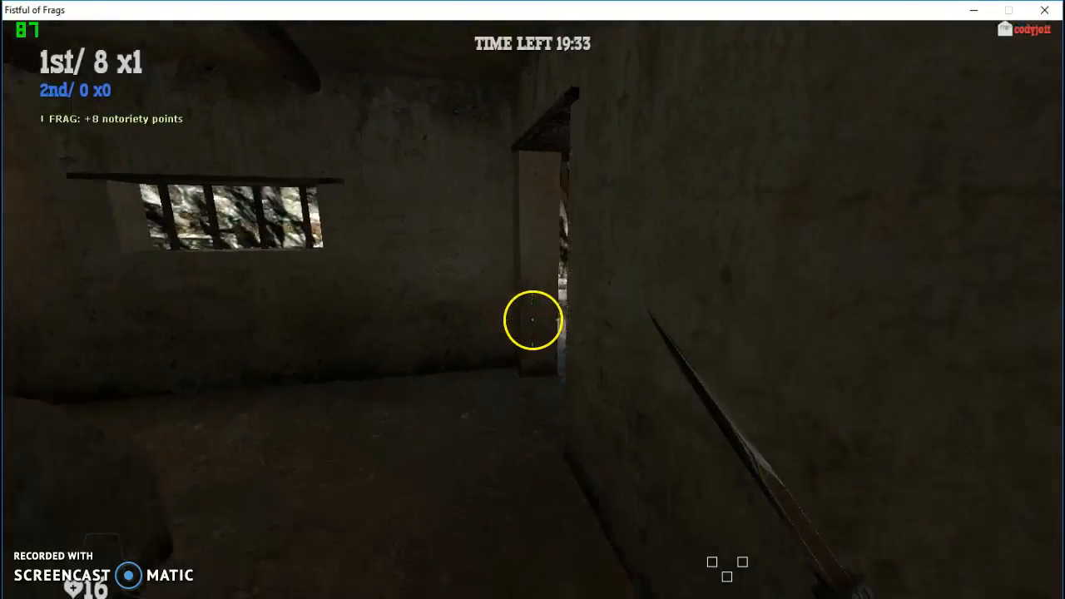
{"action": "mouse_move", "coordinate": [532, 320]}
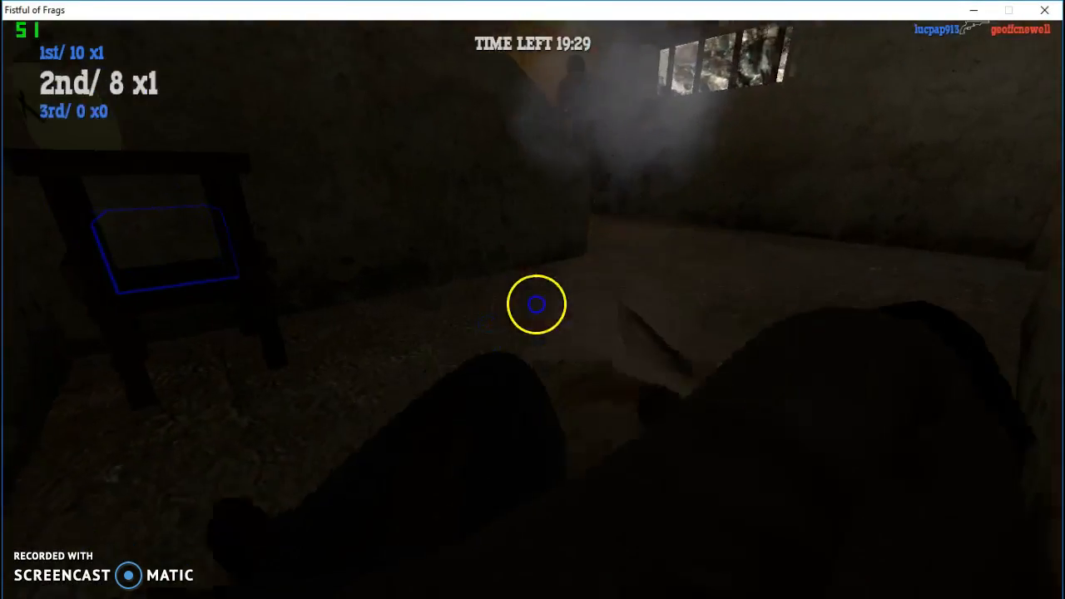
{"action": "mouse_move", "coordinate": [533, 316]}
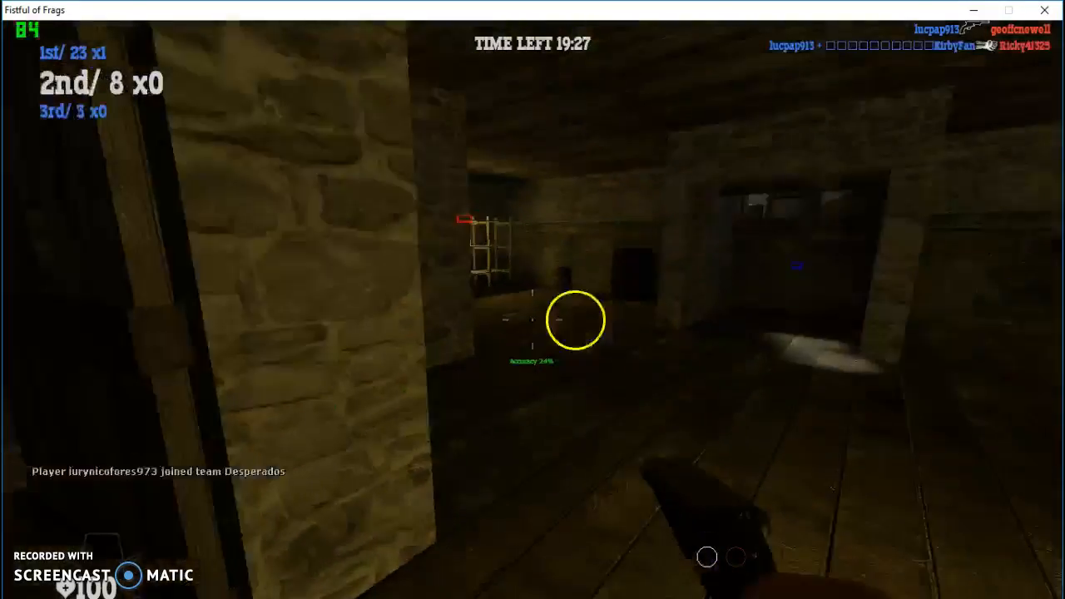
{"action": "mouse_move", "coordinate": [532, 324]}
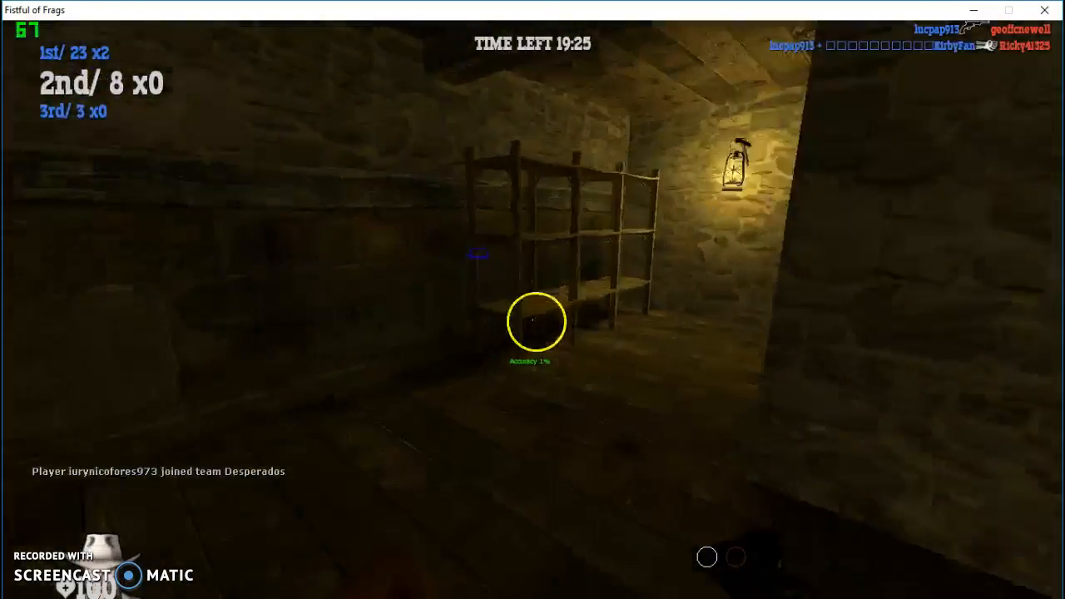
{"action": "mouse_move", "coordinate": [532, 319]}
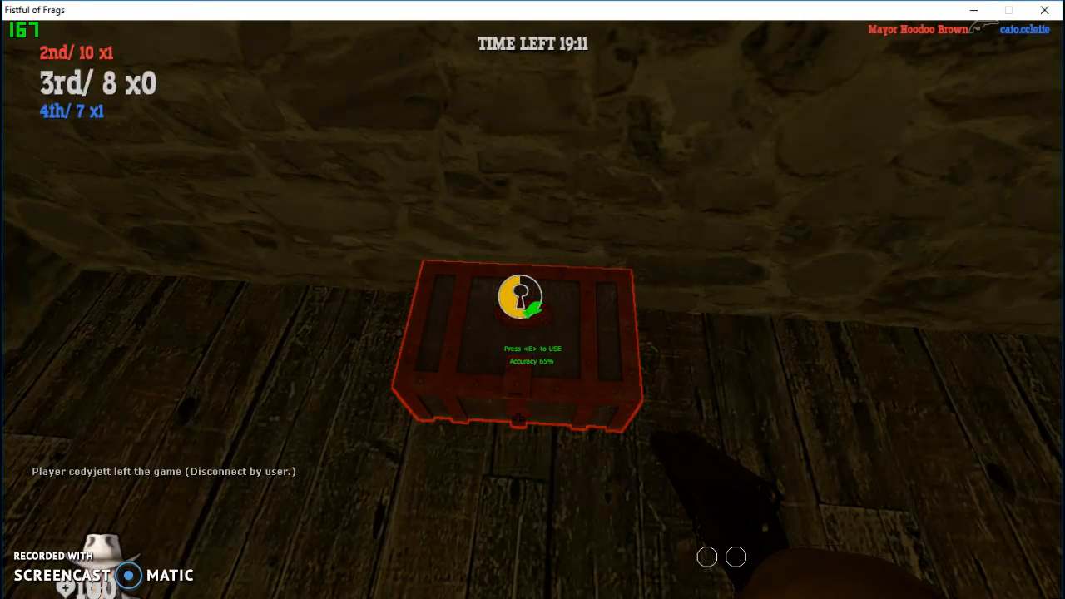
- Loot the red weapon crate, fight on, then bring up the pause menu
{"action": "key", "text": "e"}
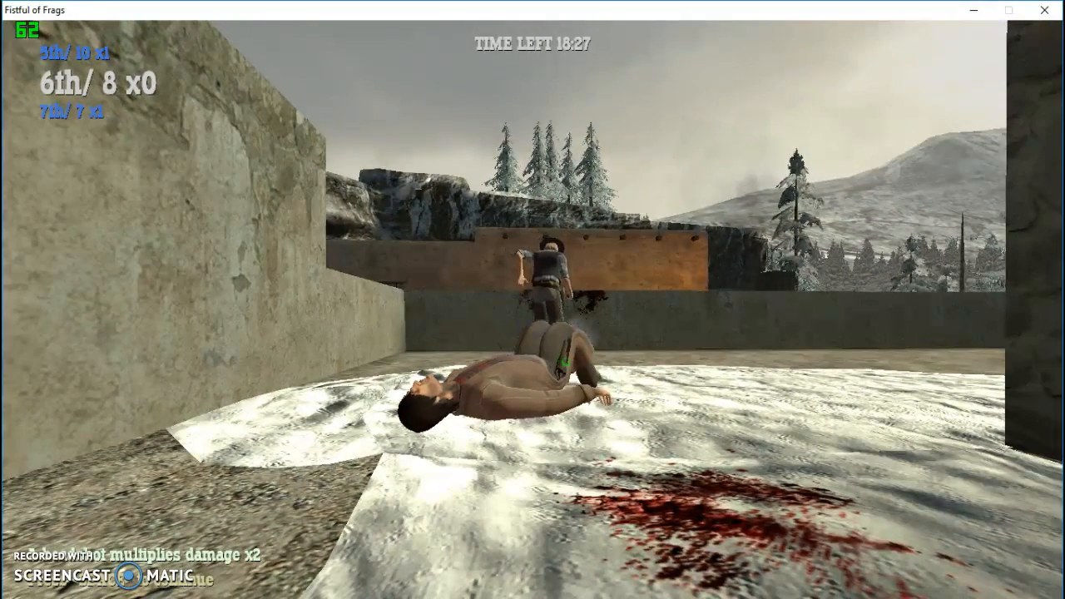
{"action": "key", "text": "Escape"}
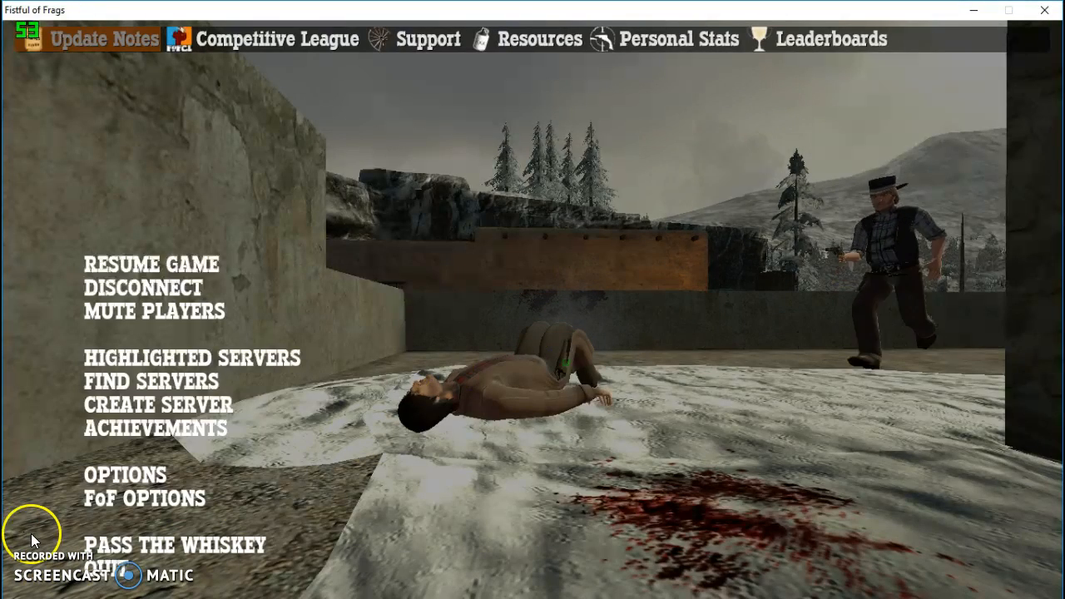